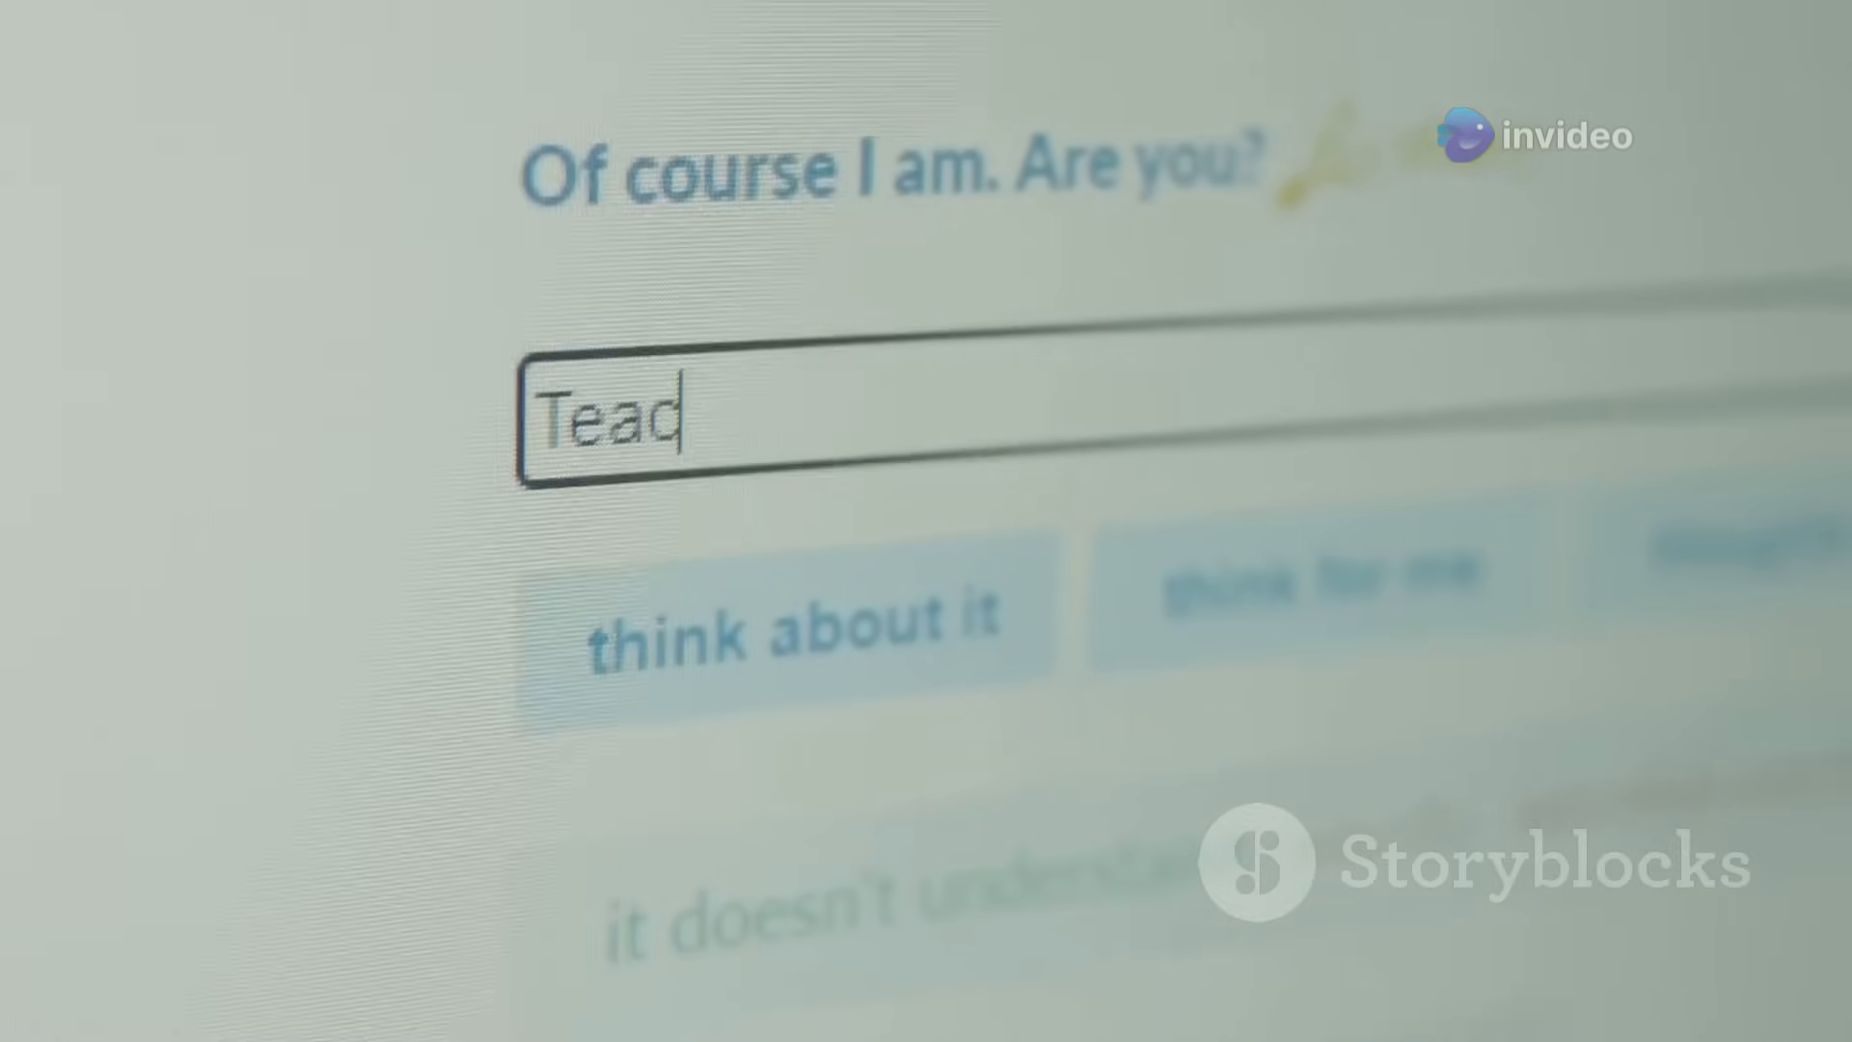
type("ch me s")
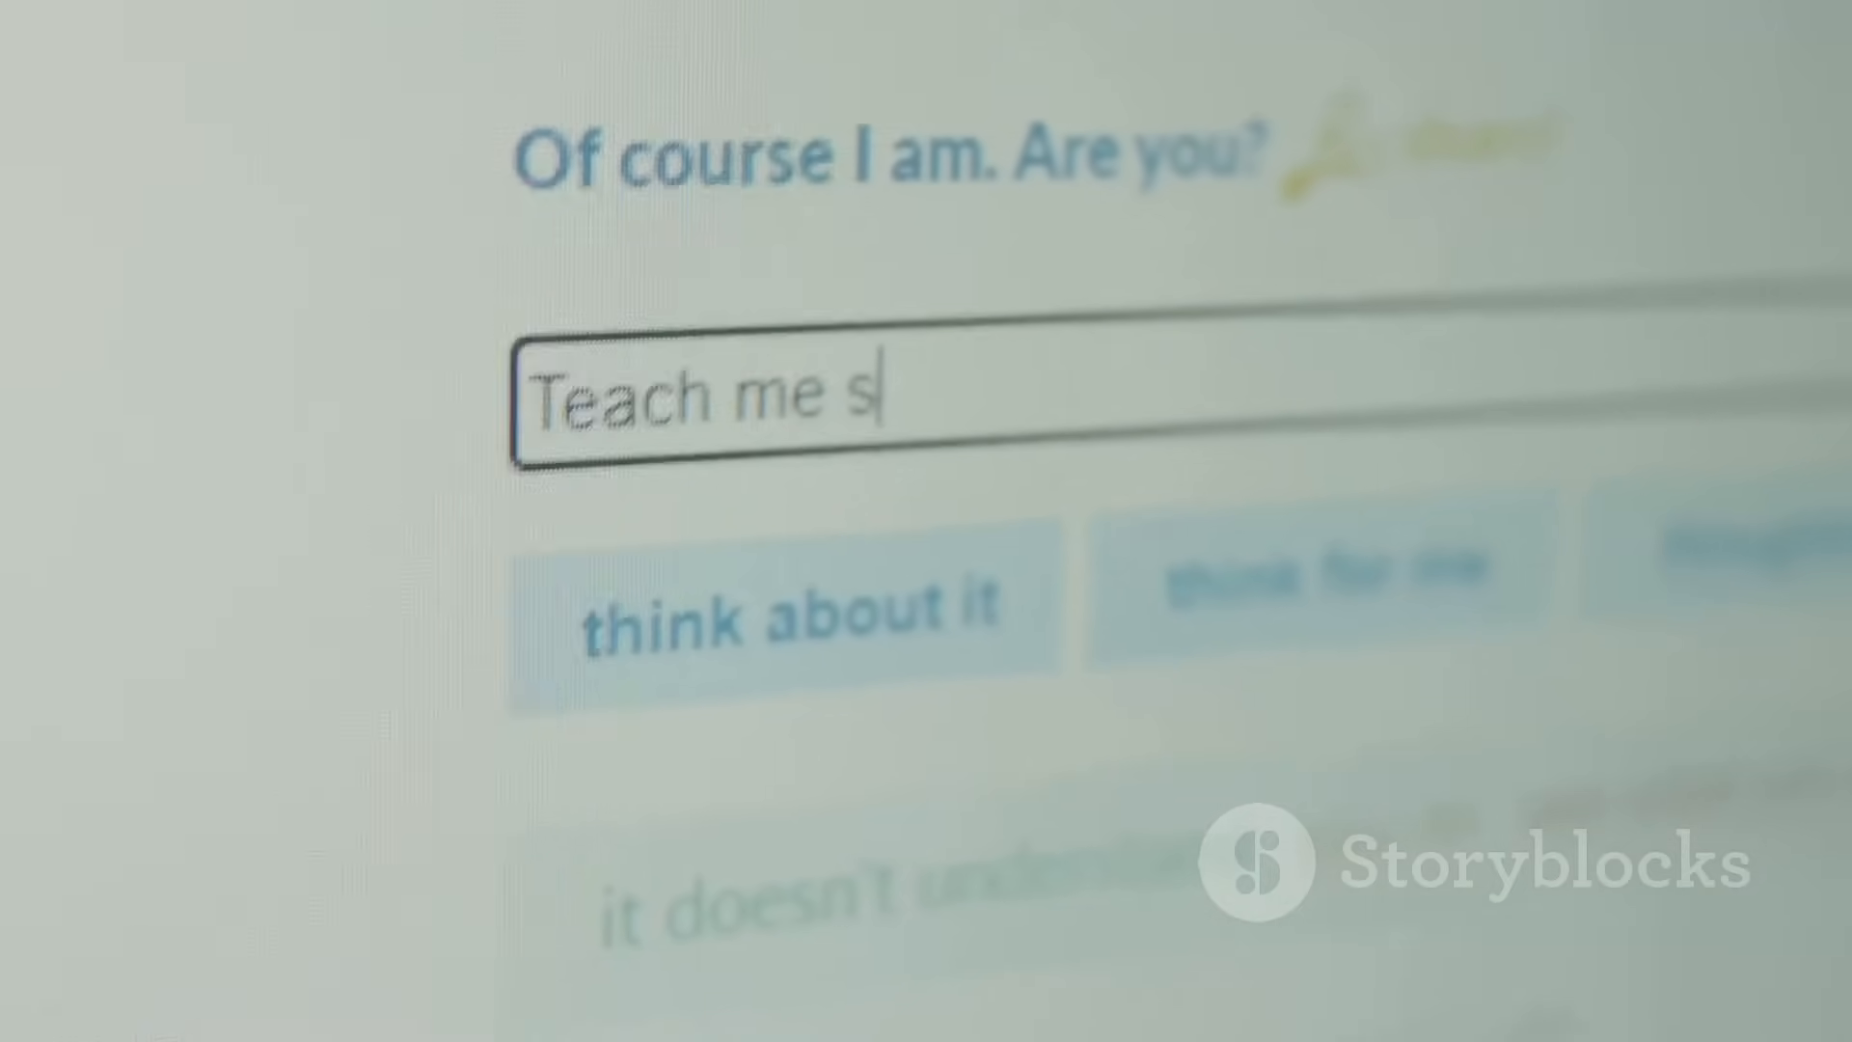